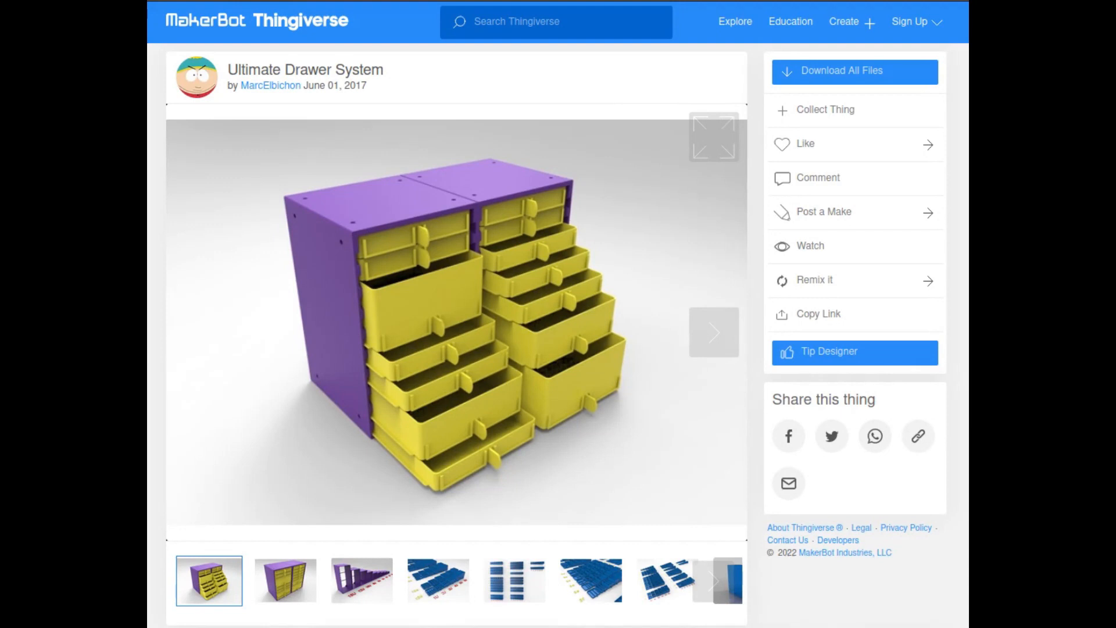
Step: View the drawer system housing images: the purple cabinet front and frame sizes 15U to 2U
{"action": "left_click", "coordinate": [284, 580]}
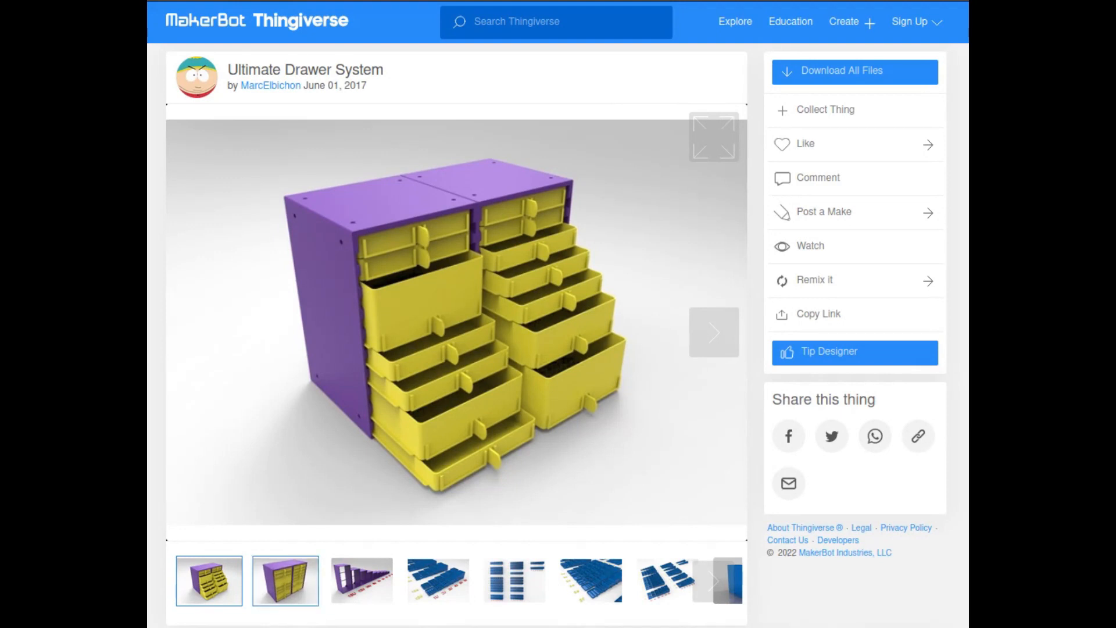
{"action": "left_click", "coordinate": [284, 580]}
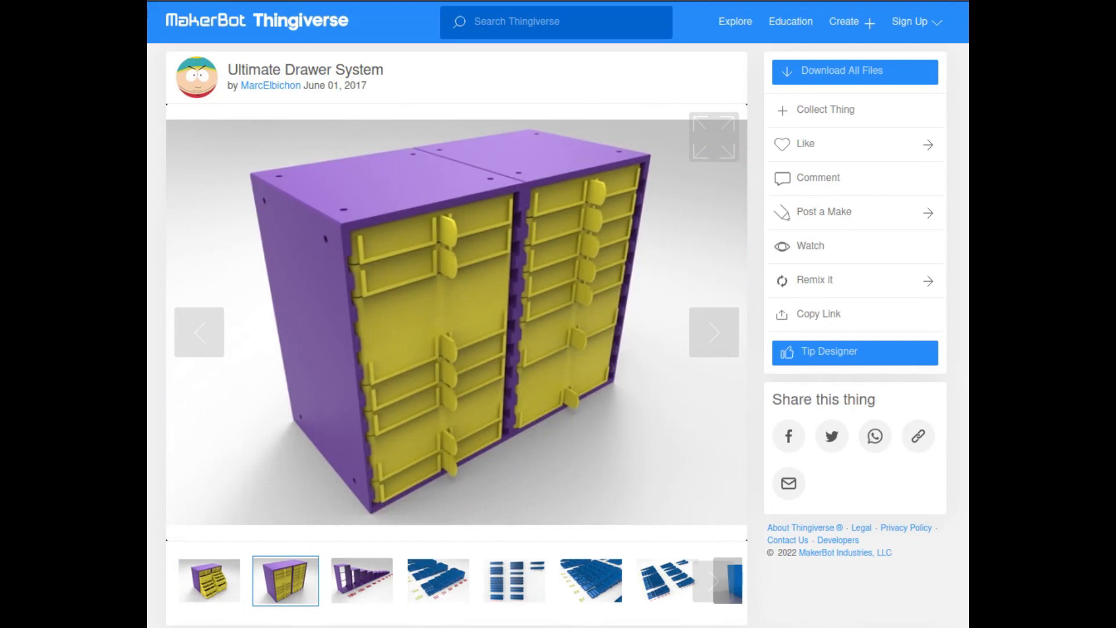
{"action": "left_click", "coordinate": [361, 579]}
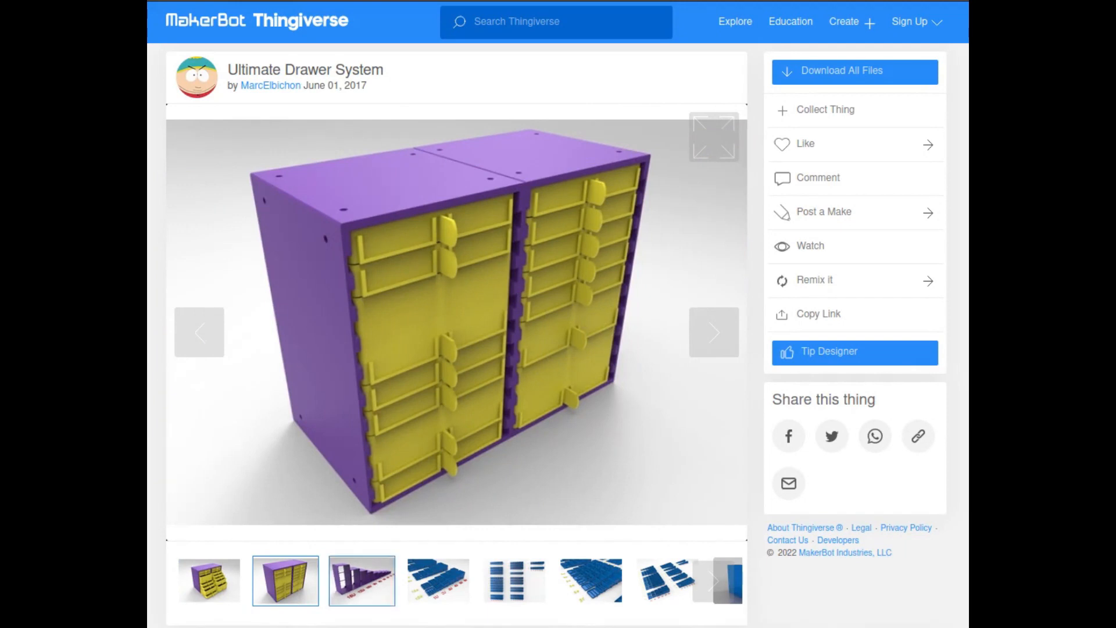
{"action": "left_click", "coordinate": [361, 580]}
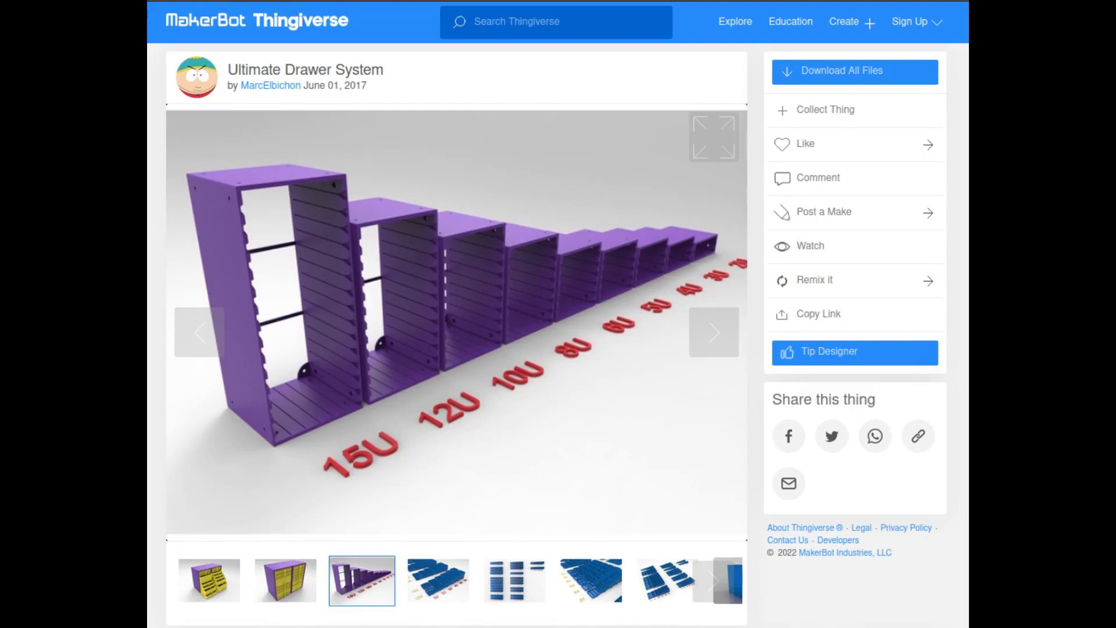
Step: View the labelled blue drawers, their top-down layout, and the perspective render of all drawers
{"action": "left_click", "coordinate": [437, 580]}
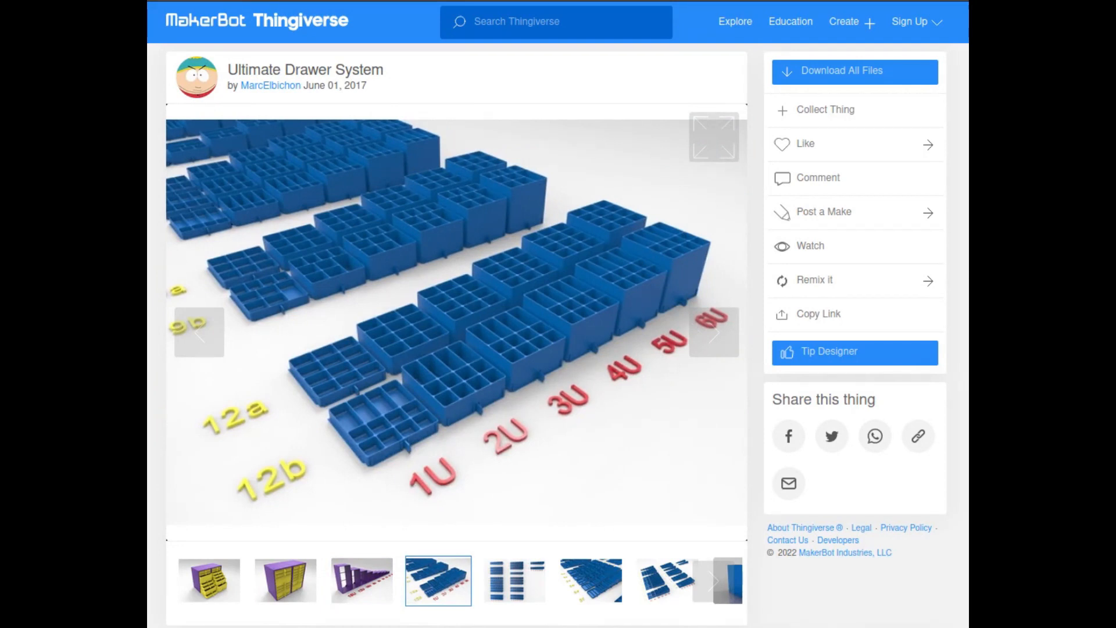
{"action": "left_click", "coordinate": [513, 579]}
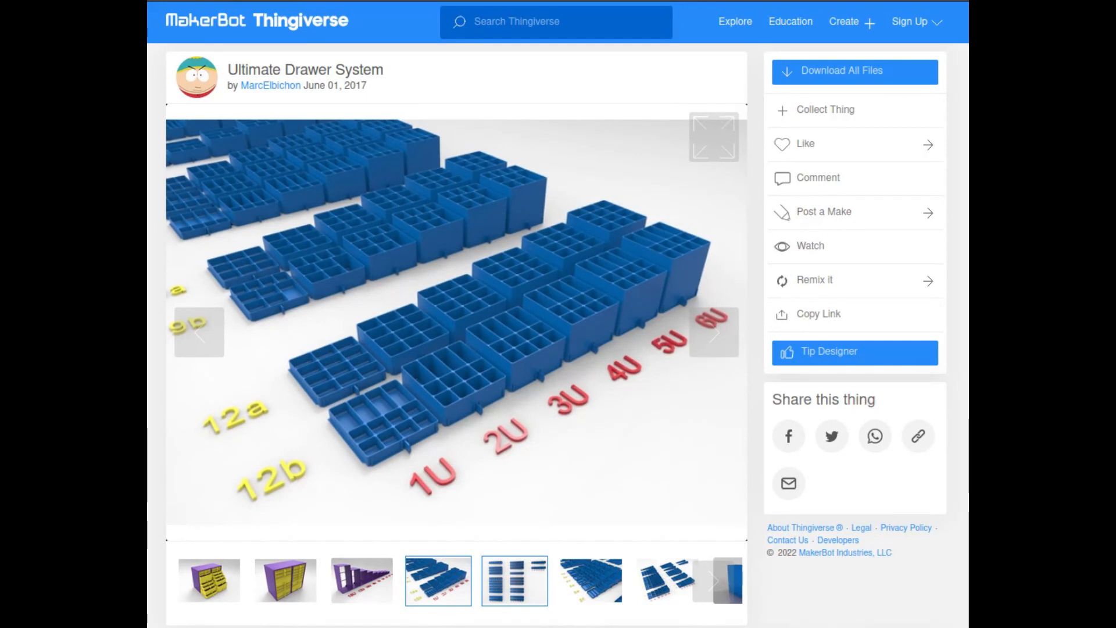
{"action": "left_click", "coordinate": [513, 580]}
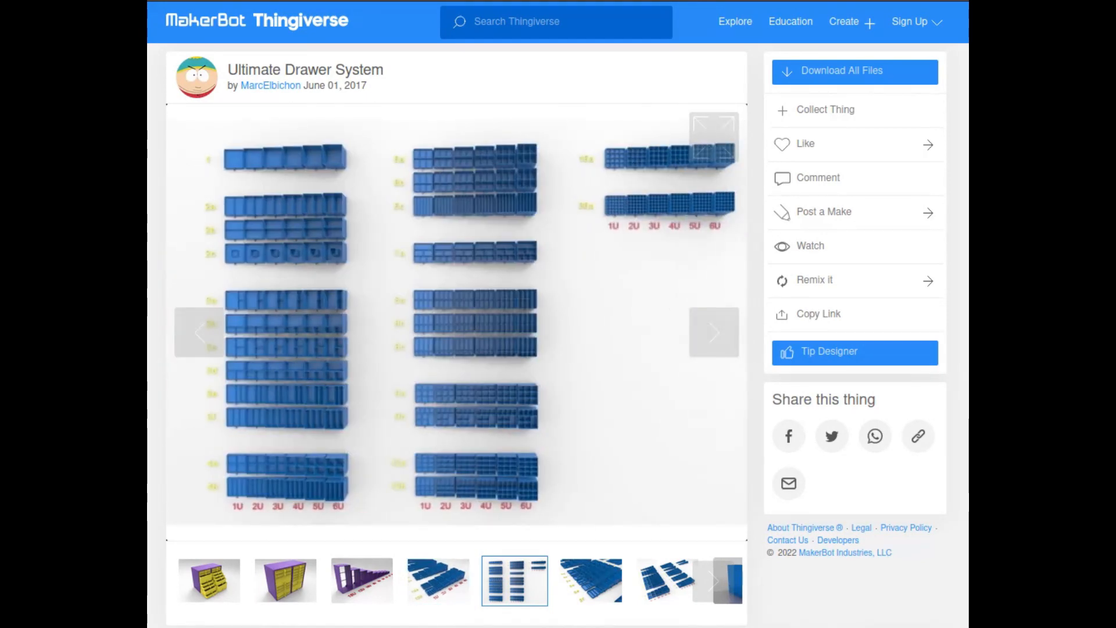
{"action": "left_click", "coordinate": [590, 580]}
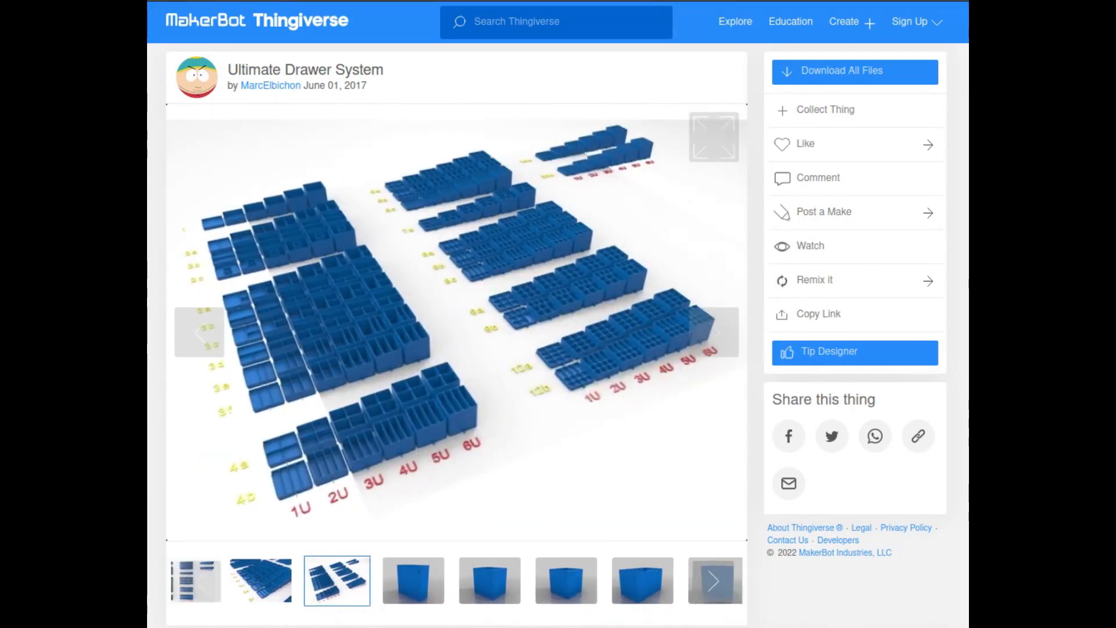
Step: Preview the 3D models of the drawer box, wider and long boxes, knob, and flat frame part
{"action": "left_click", "coordinate": [713, 579]}
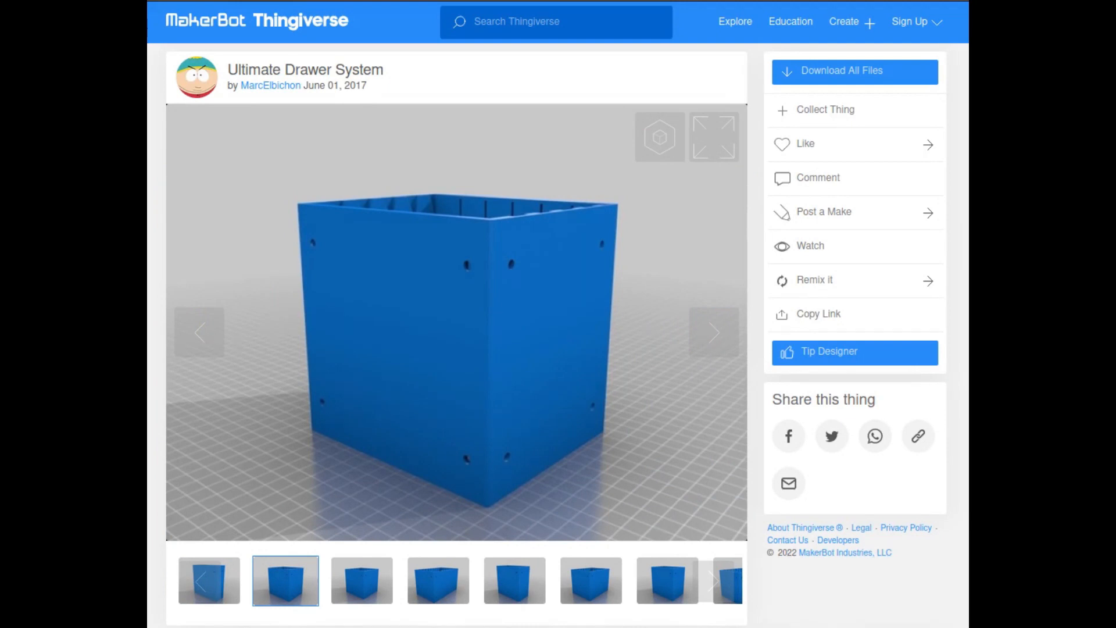
{"action": "left_click", "coordinate": [436, 580]}
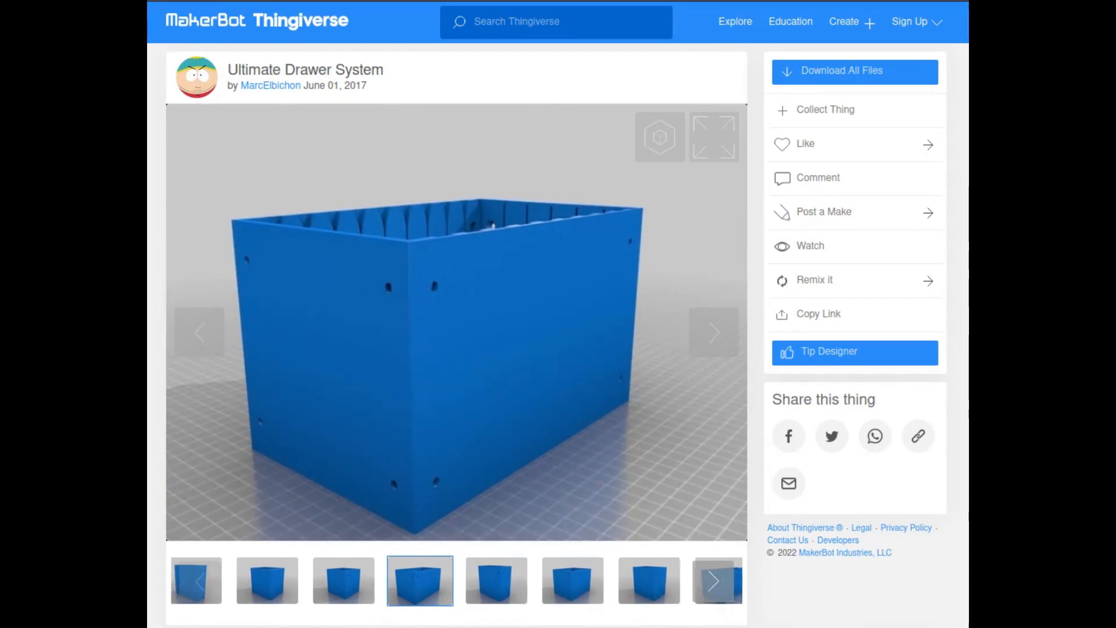
{"action": "left_click", "coordinate": [714, 580]}
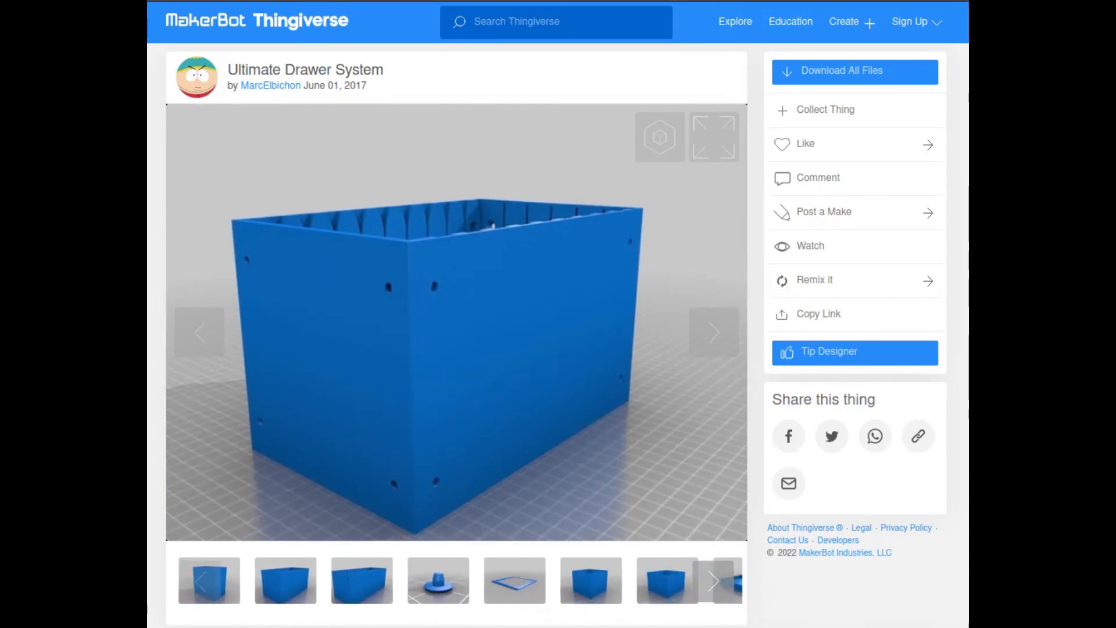
{"action": "left_click", "coordinate": [285, 580]}
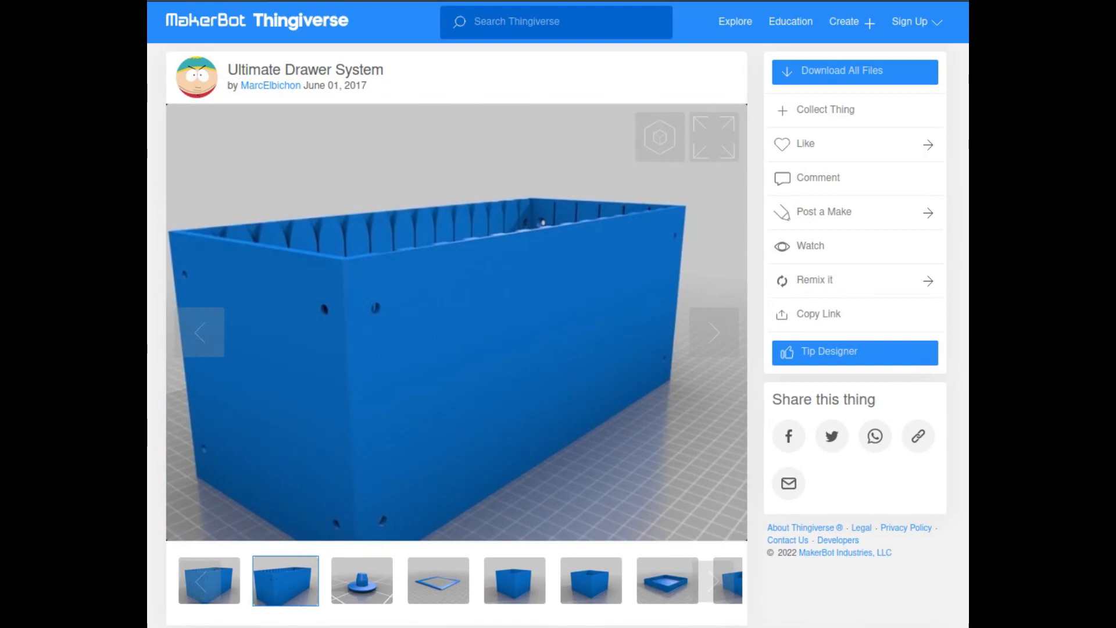
{"action": "left_click", "coordinate": [361, 580]}
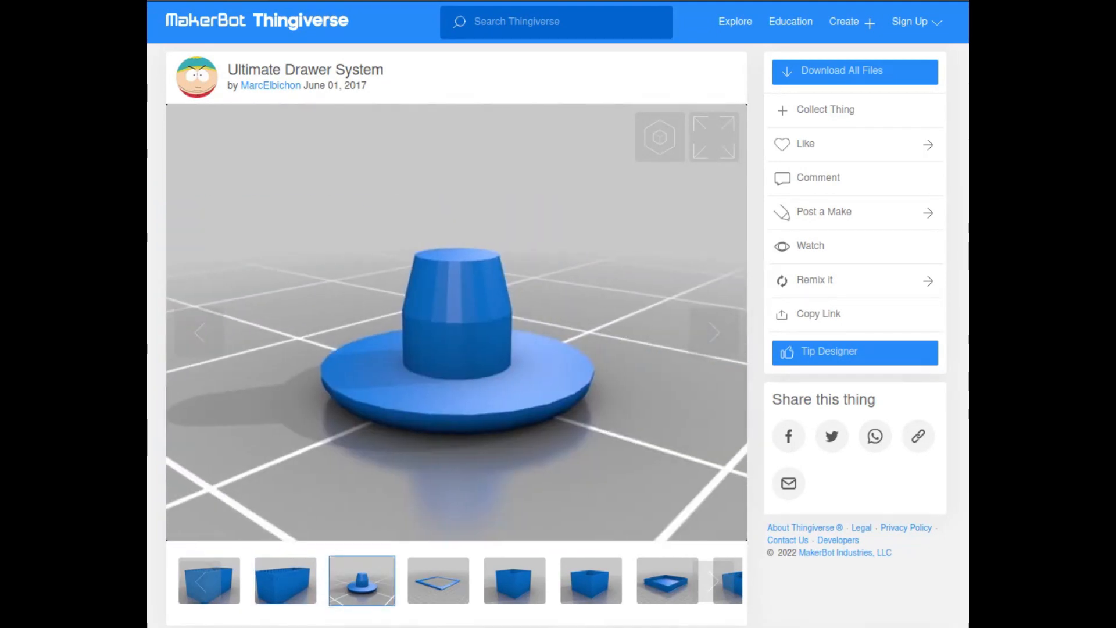
{"action": "left_click", "coordinate": [437, 580]}
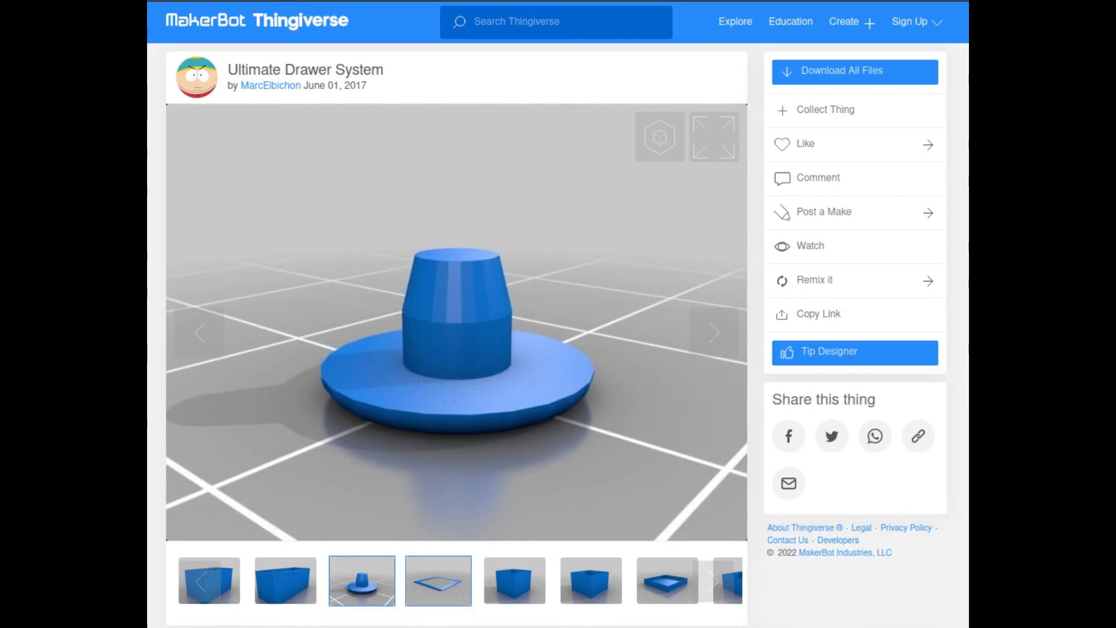
{"action": "left_click", "coordinate": [437, 580]}
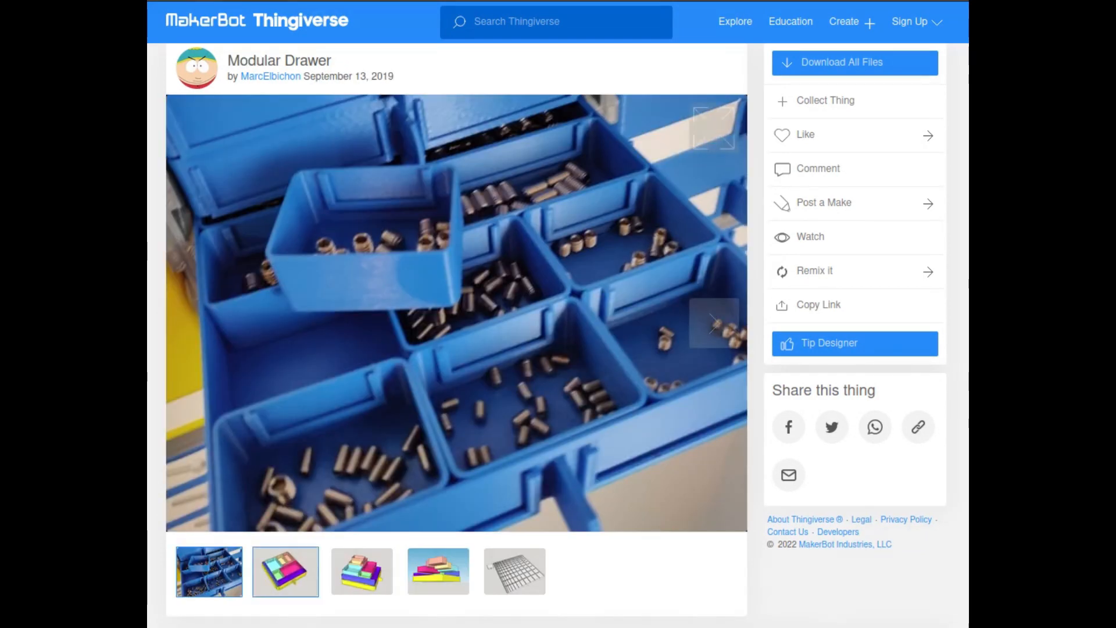
Step: View the colourful compartment, stacked compartments and full grid renders, then return to the filled drawers photo
{"action": "left_click", "coordinate": [284, 571]}
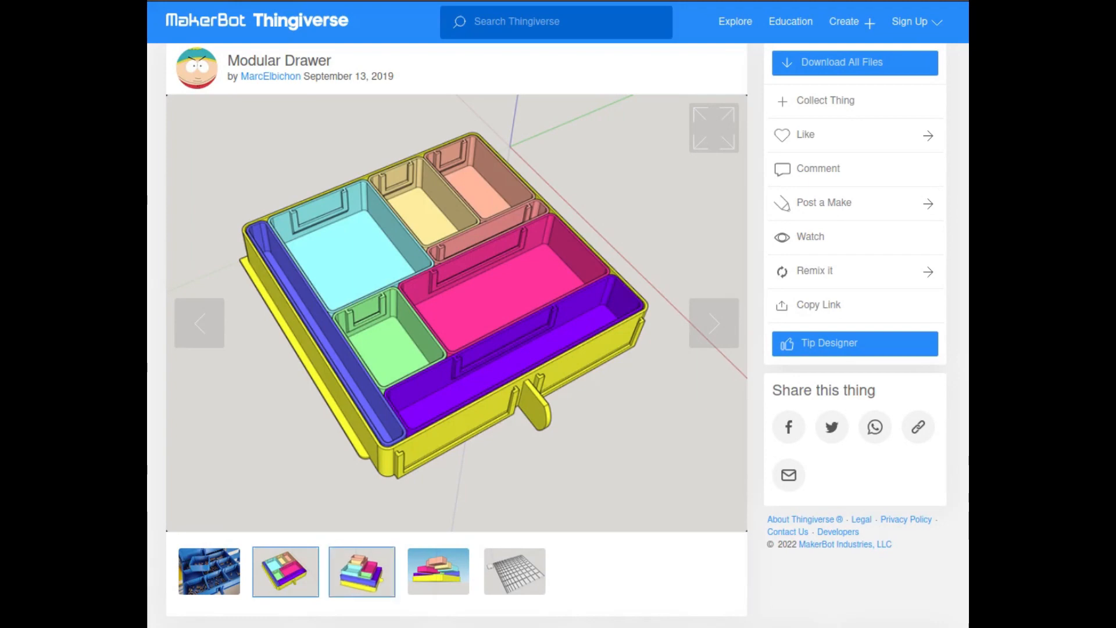
{"action": "left_click", "coordinate": [437, 570]}
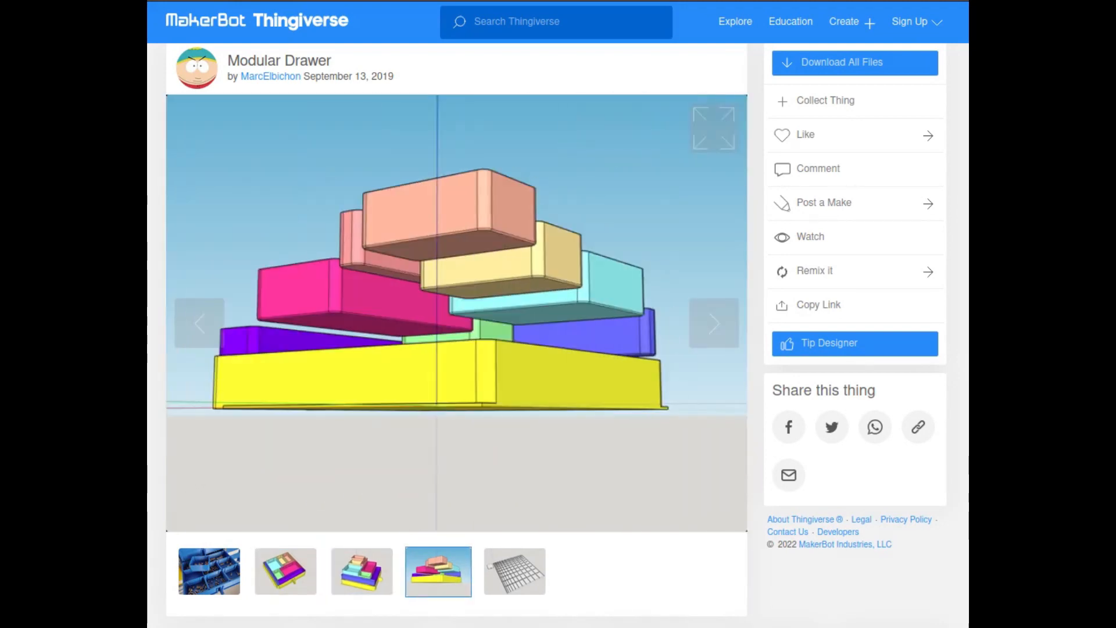
{"action": "left_click", "coordinate": [514, 570]}
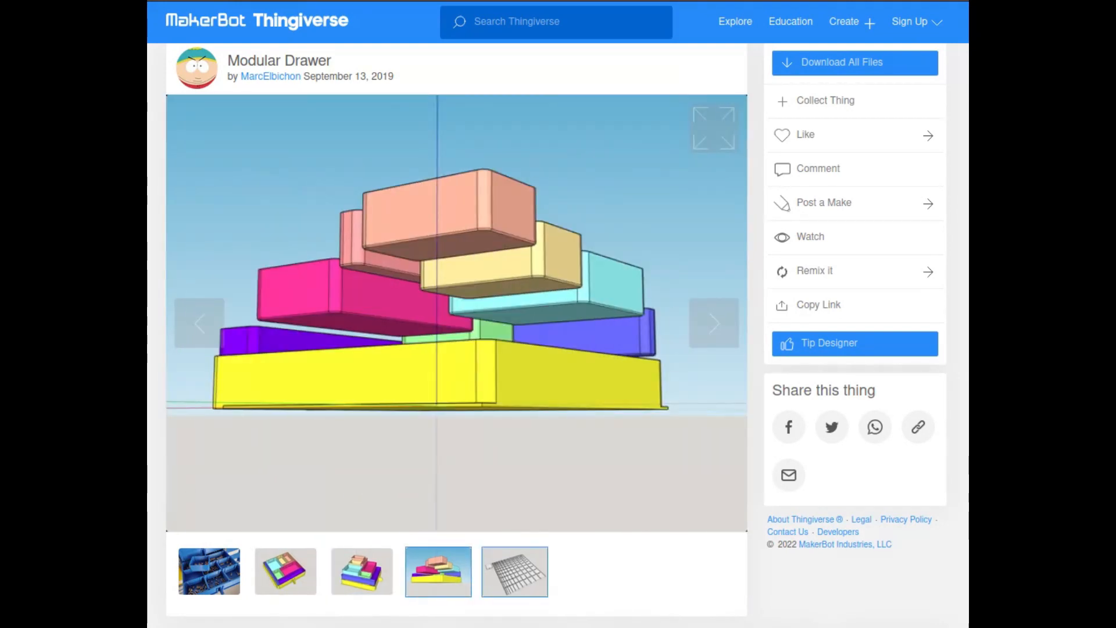
{"action": "left_click", "coordinate": [514, 571]}
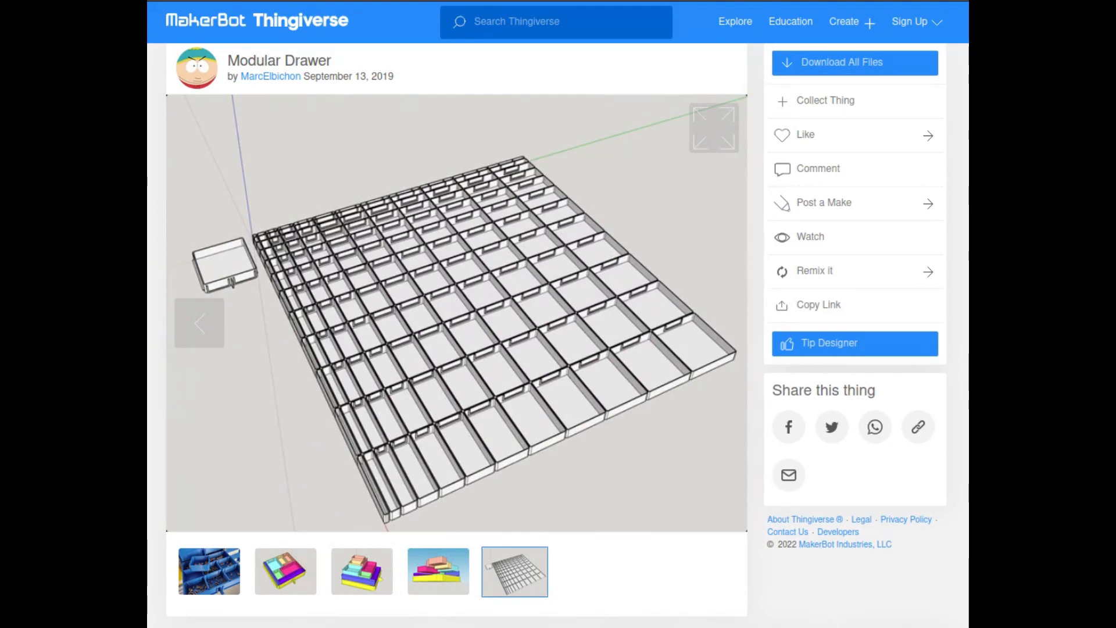
{"action": "left_click", "coordinate": [437, 571]}
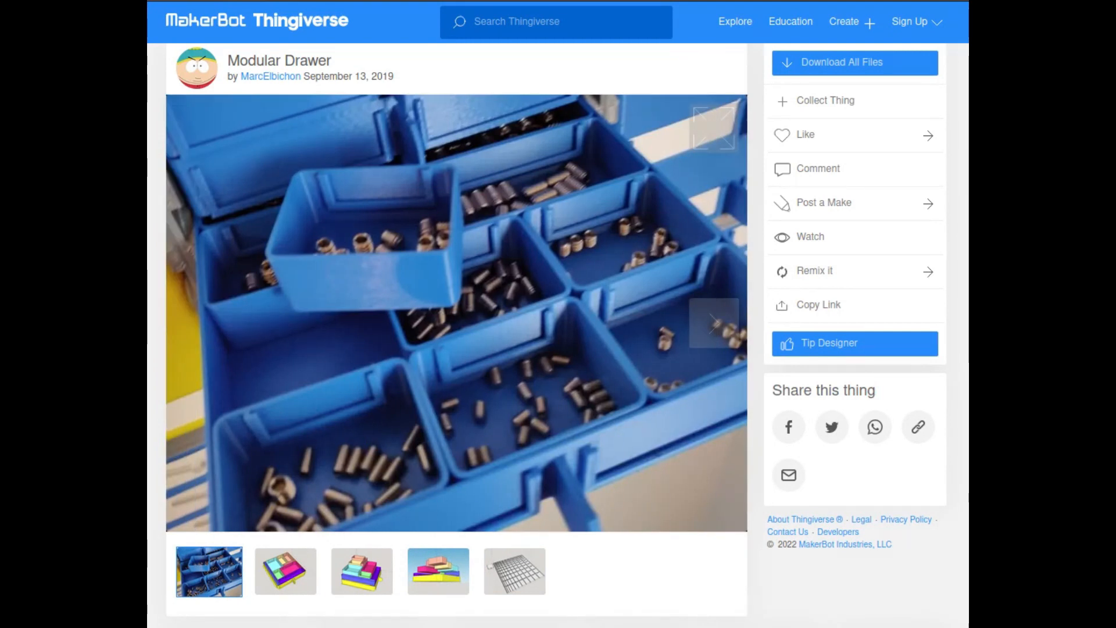
Step: Scroll down to the Modular Drawer summary and review the 1U, 2U and 3U remix credits
{"action": "scroll", "scroll_direction": "down", "scroll_amount": 3}
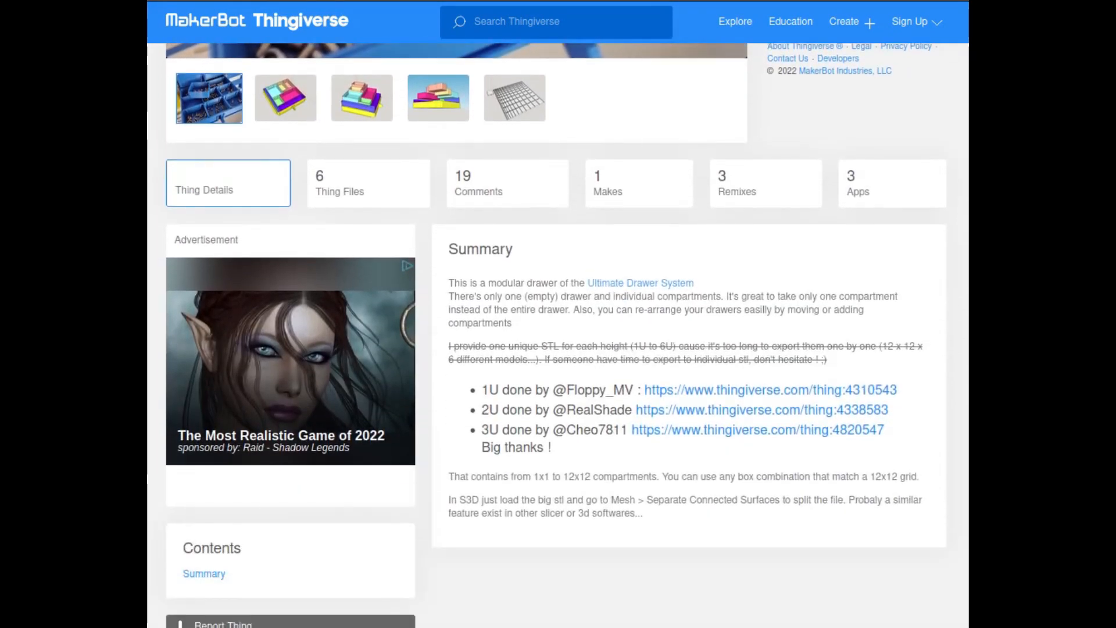
{"action": "scroll", "scroll_direction": "down", "scroll_amount": 3}
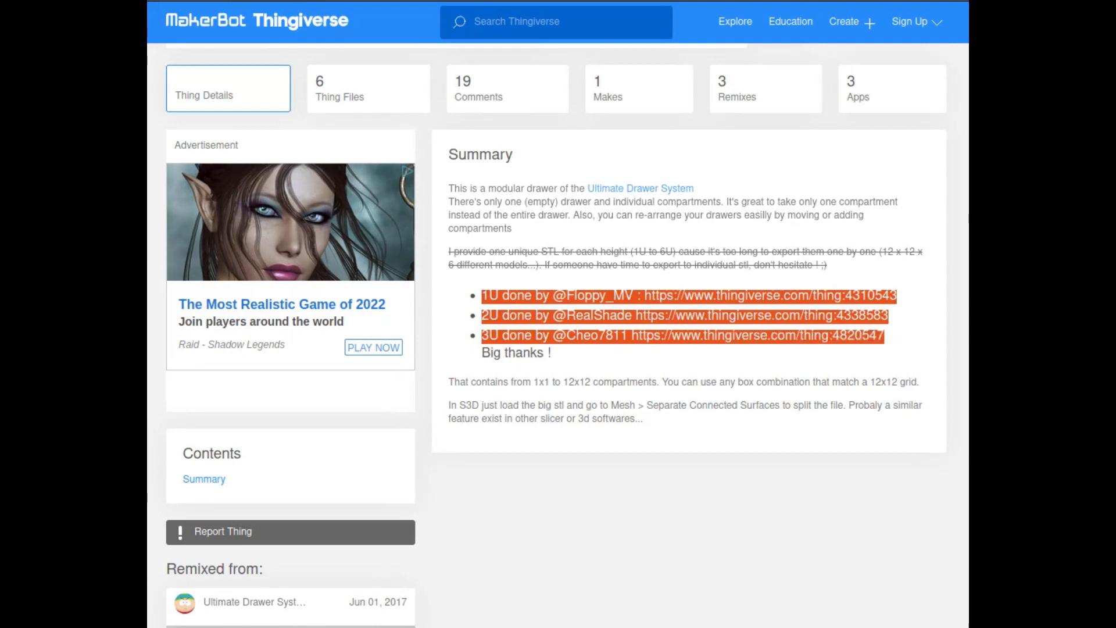
{"action": "left_click", "coordinate": [683, 427]}
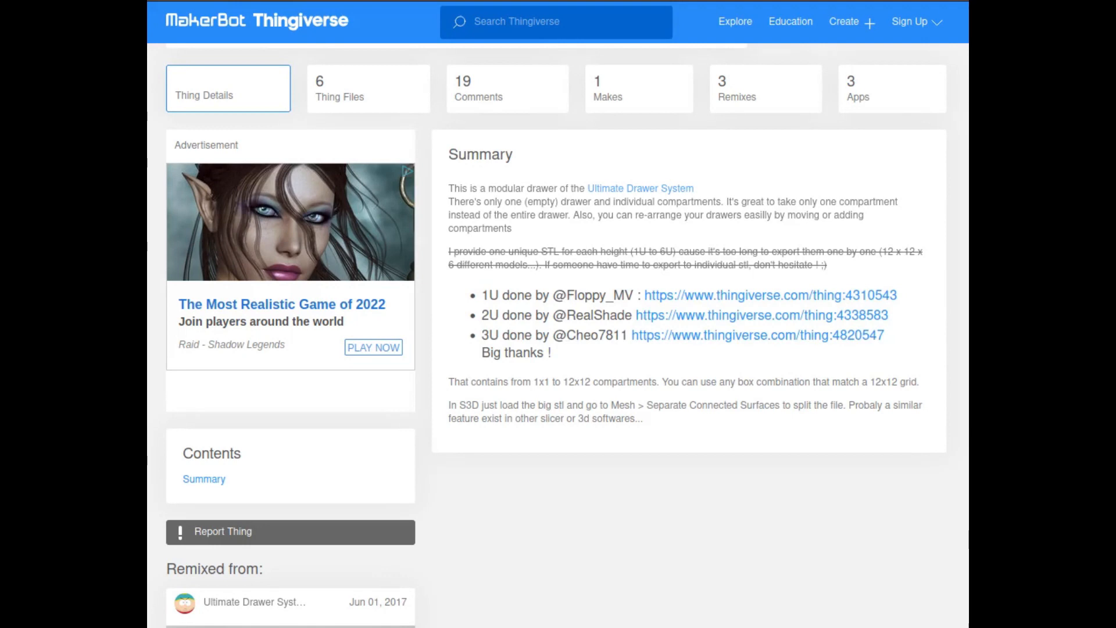